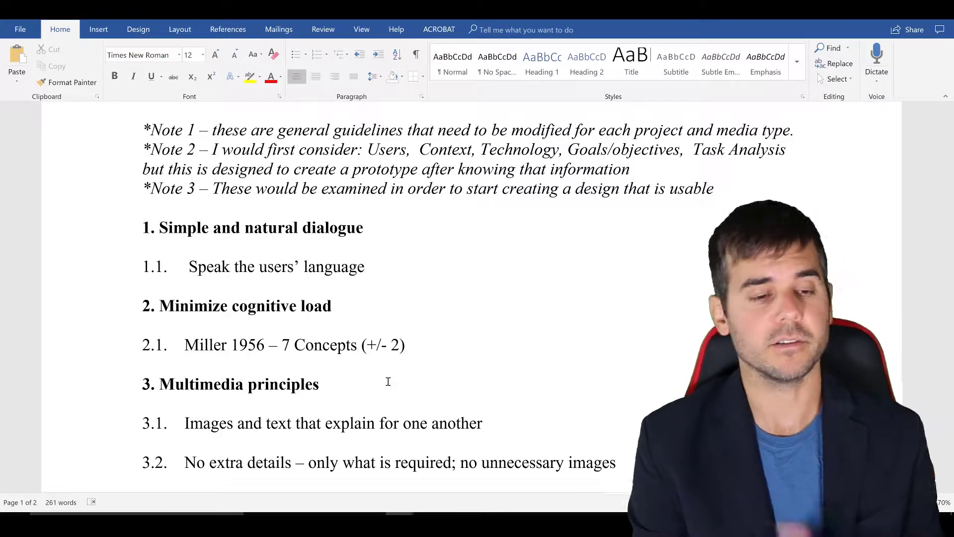
Step: Scroll from the Simple and natural dialogue heading down to item 3.5, Fitt's law
left_click(318, 384)
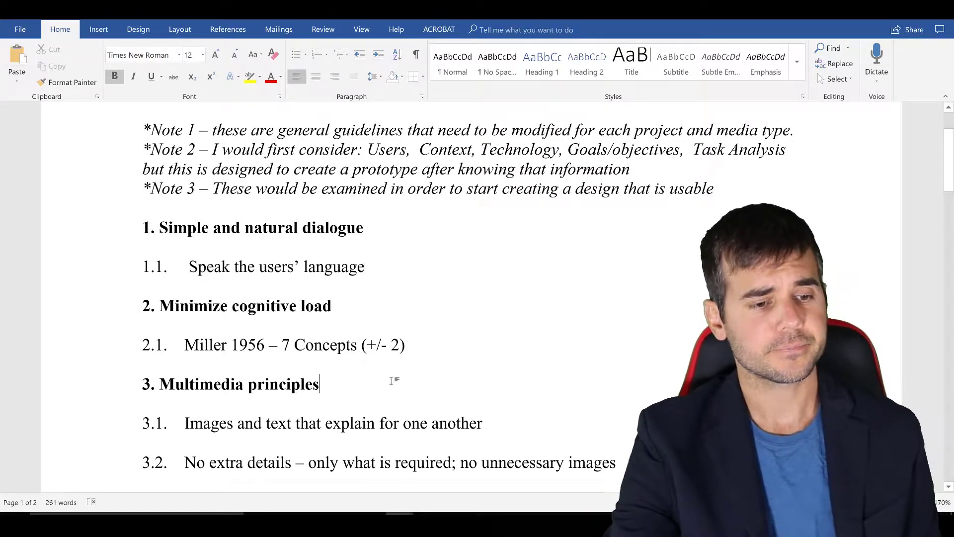
scroll("down", 3)
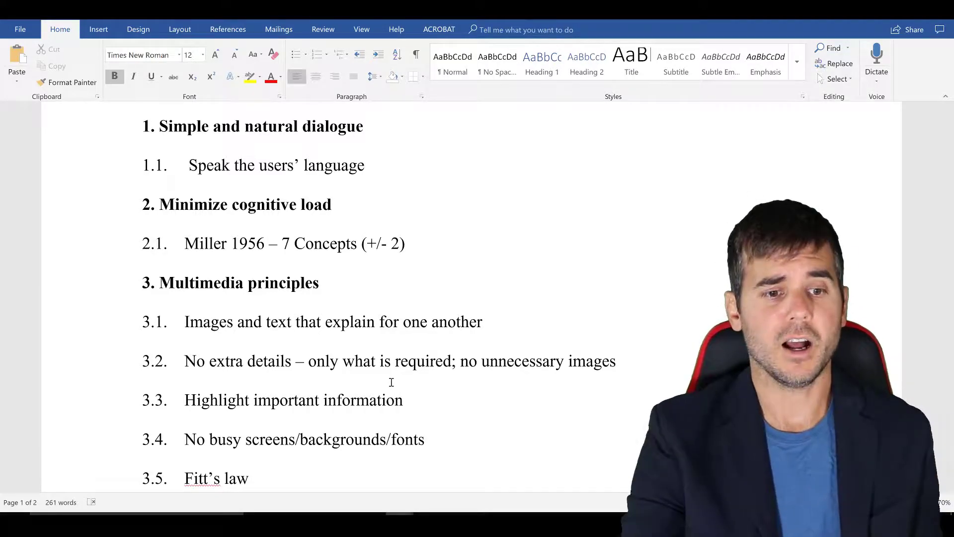
Step: Scroll slightly to reveal the start of the Fitt's Law paragraph below the multimedia items
scroll("down", 3)
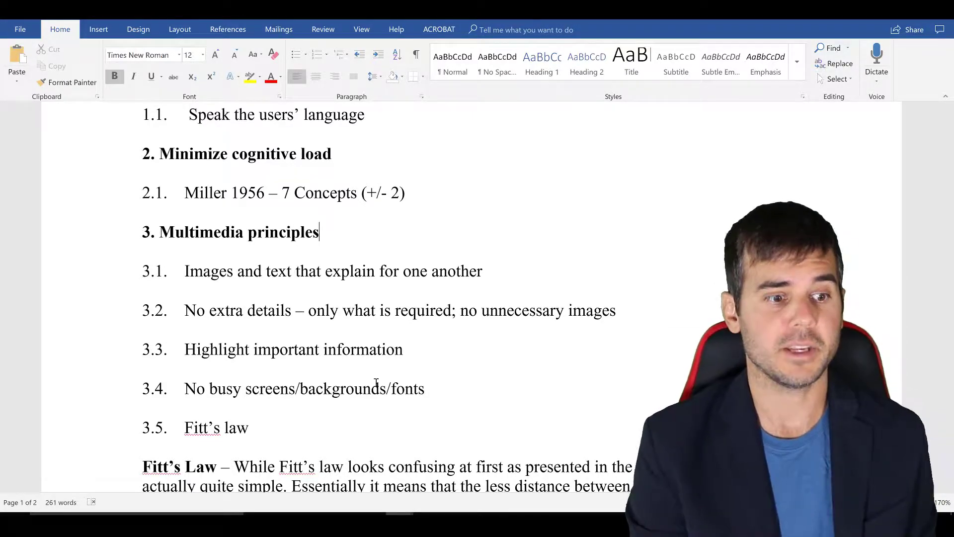
Step: Scroll to show the full Fitt's Law paragraph and heading 4, Be consistent in EVERYTHING
scroll("down", 3)
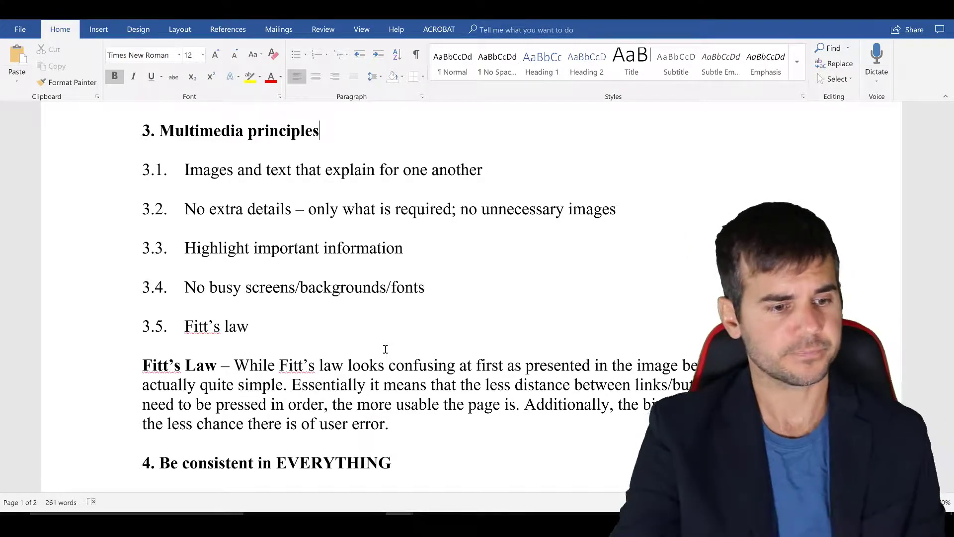
Step: Scroll to guidelines 5 through 7: colors/fonts/layout, current trends, Provide feedback
scroll("down", 3)
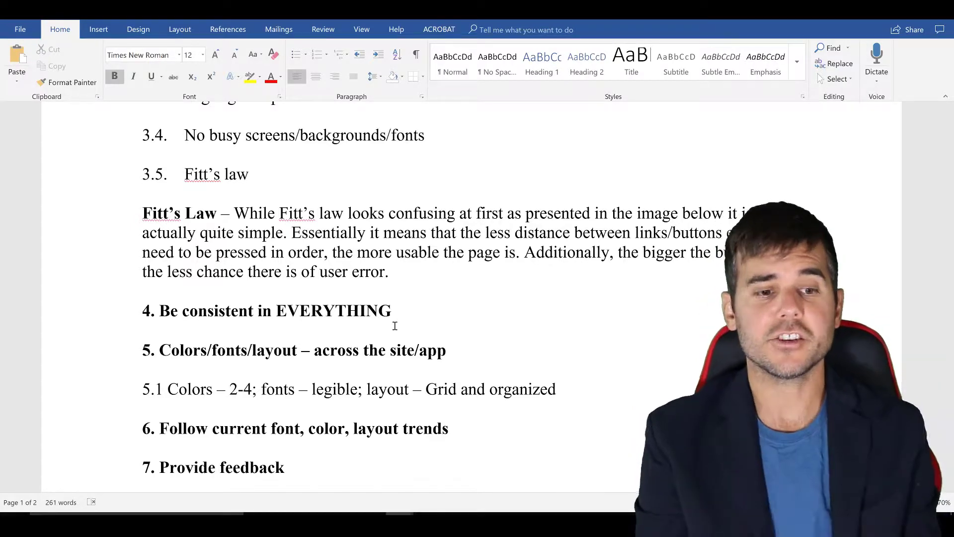
Step: Scroll to sections 8 and 9, clearly marked exits and Provide shortcuts
scroll("down", 3)
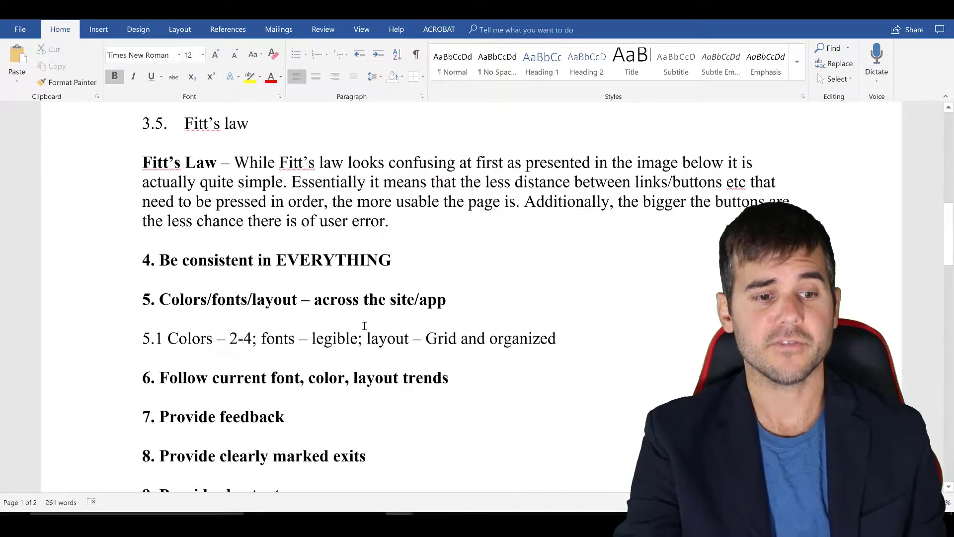
scroll("down", 3)
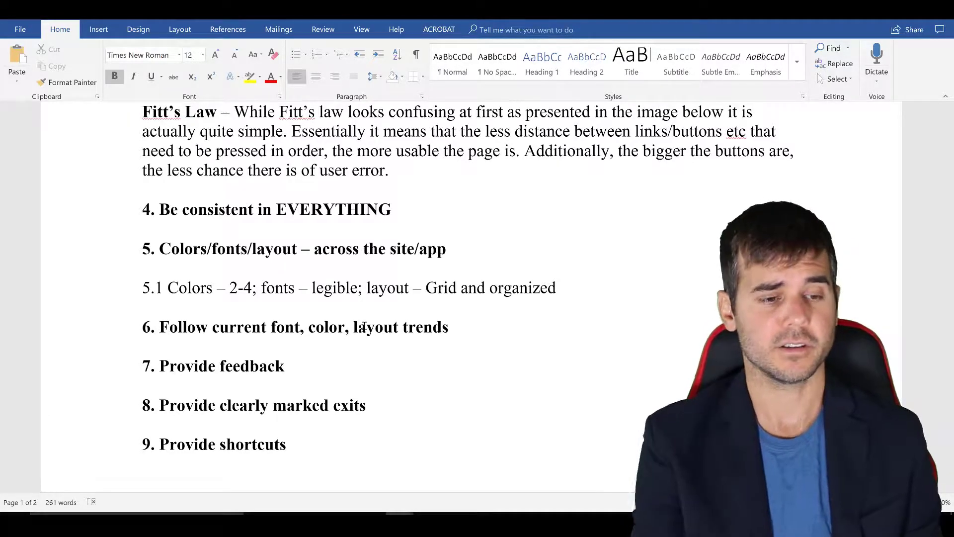
Step: Scroll to the empty end of page 1 after Provide shortcuts and the page break
scroll("down", 3)
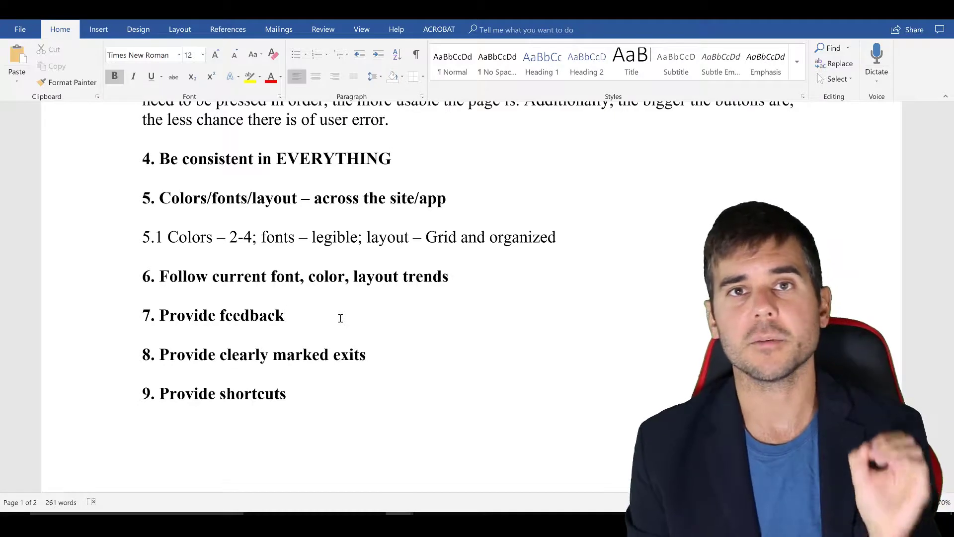
left_click(283, 315)
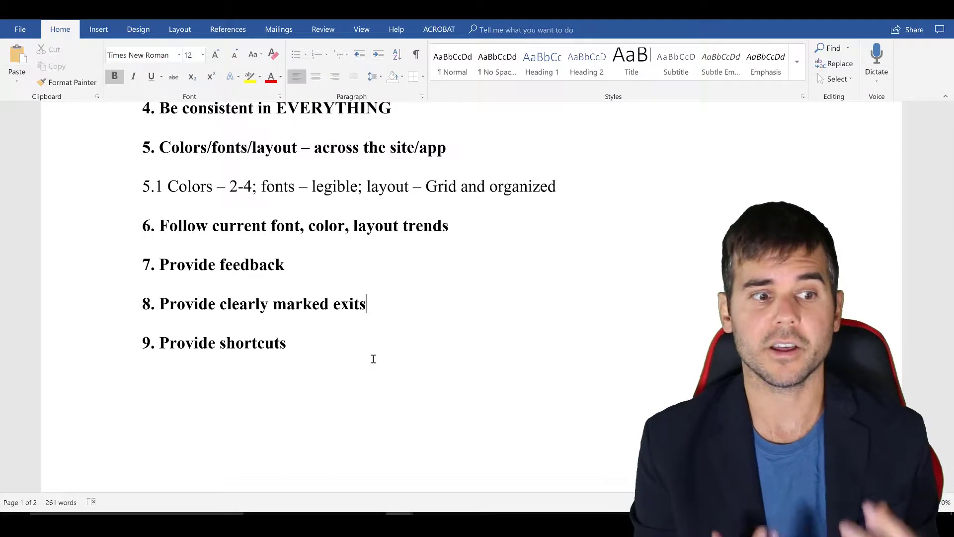
scroll("down", 3)
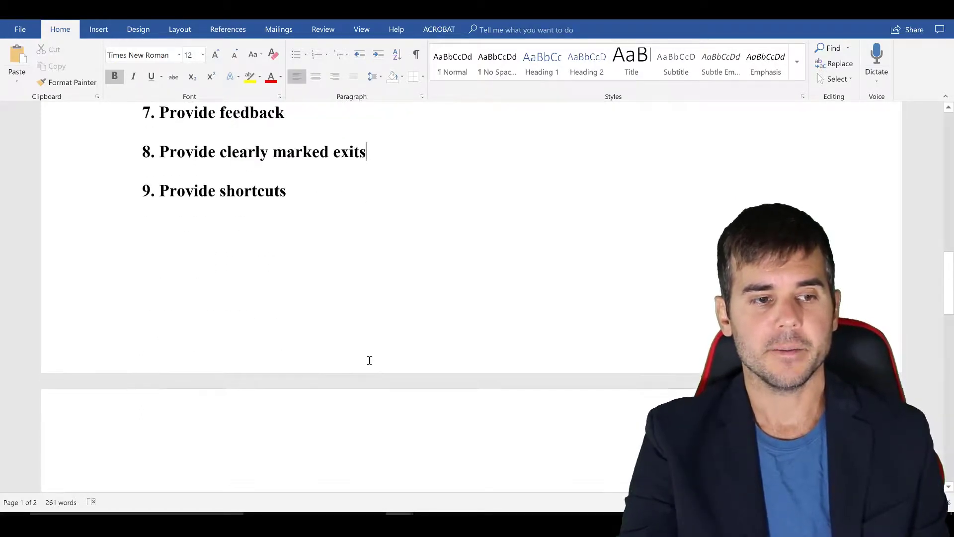
Step: Scroll to 9.1 Breadcrumbs on page 2 and highlight the Home->FAQ->What are breadcrumbs? line
scroll("down", 3)
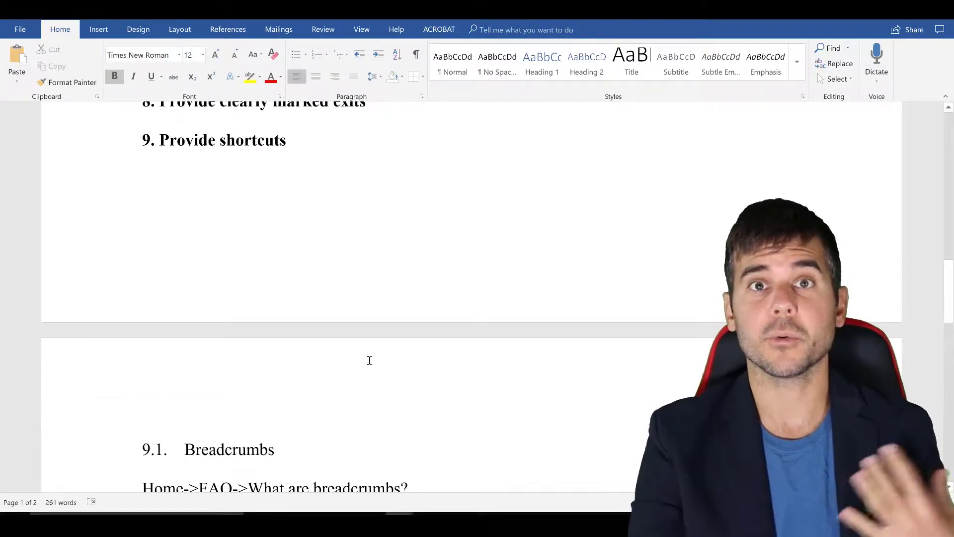
scroll("down", 3)
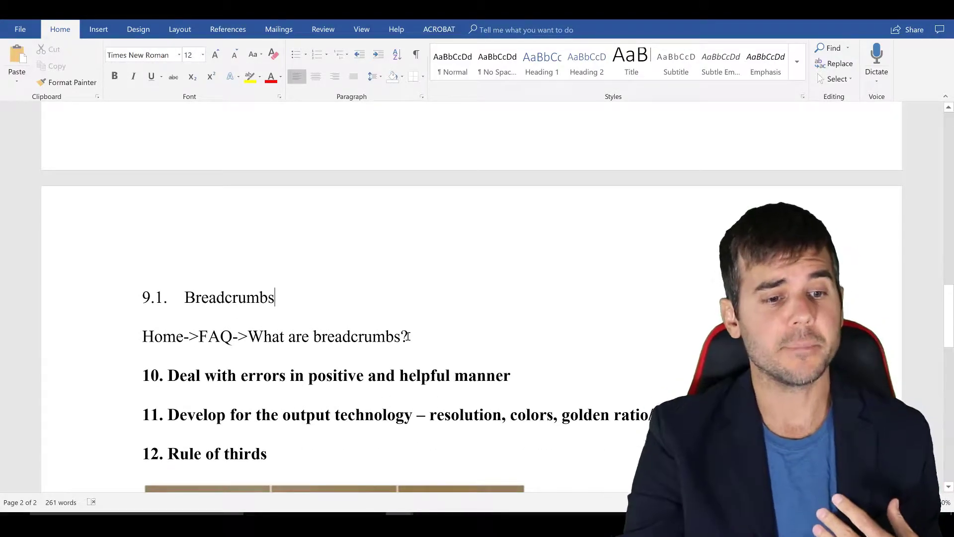
triple_click(274, 336)
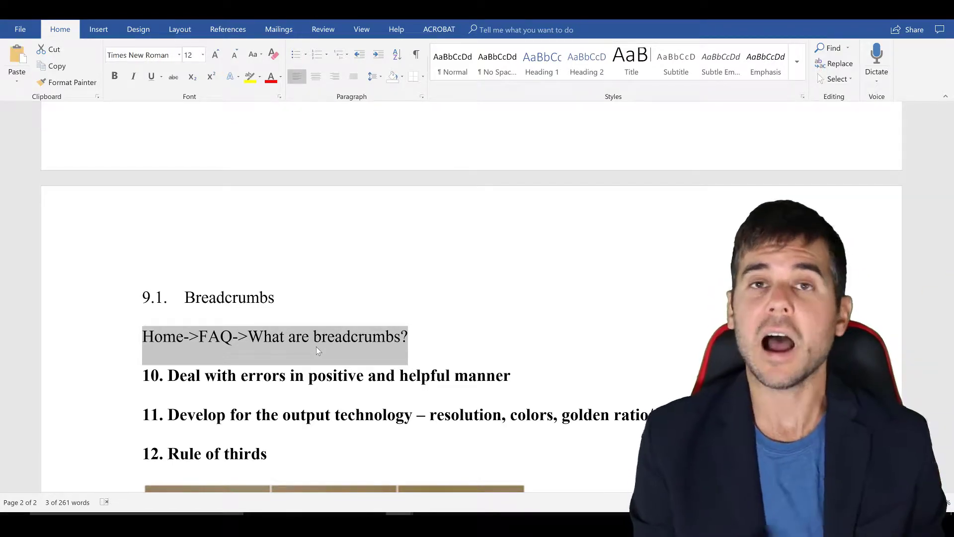
scroll("down", 3)
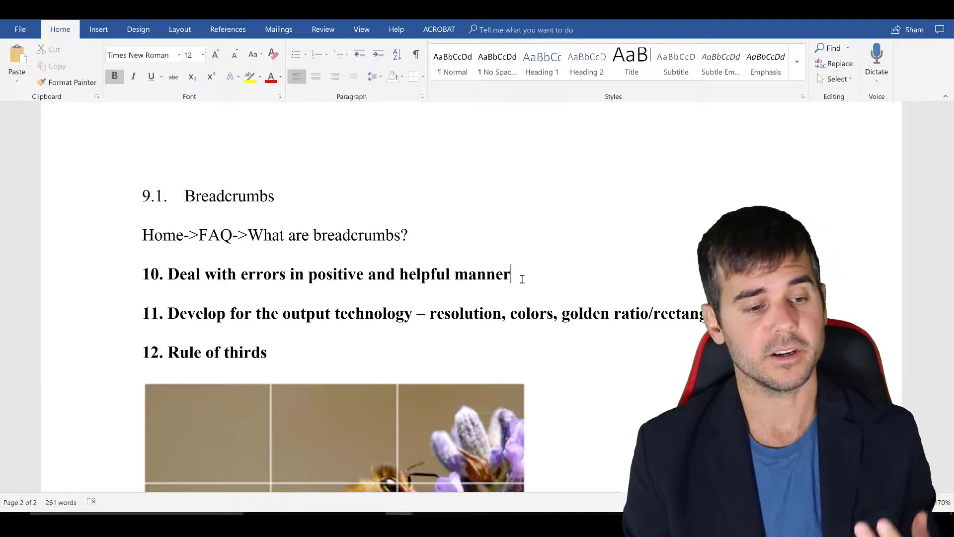
Step: Scroll past the Rule of thirds heading to the bee image and guideline 13
scroll("down", 3)
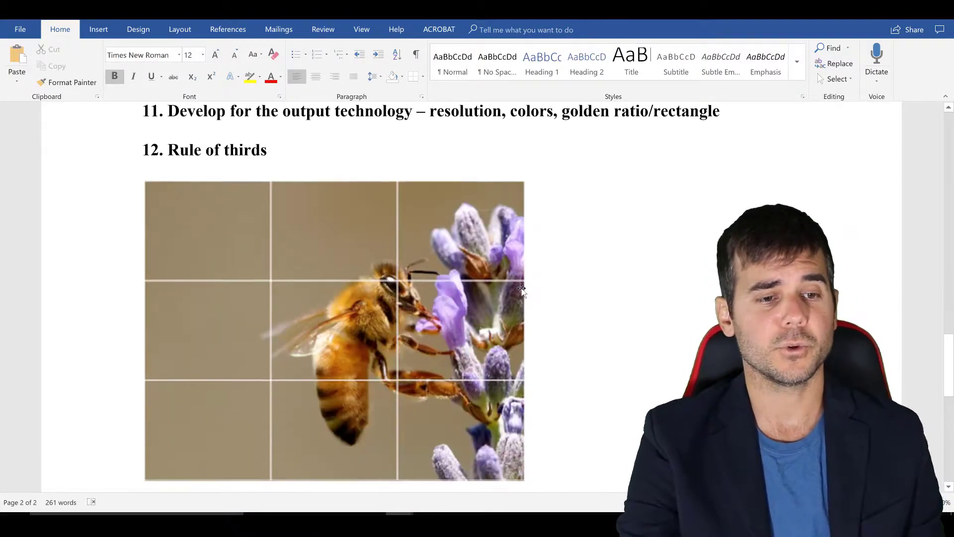
scroll("down", 3)
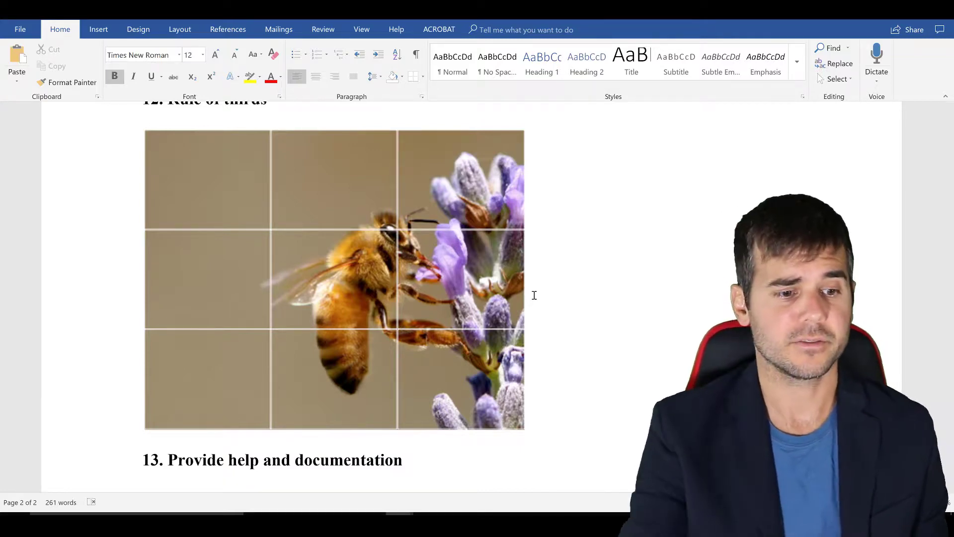
Step: Scroll to 13.1 Site map and guideline 14, User friendly layout, with sub-points 14.1-14.3
scroll("down", 3)
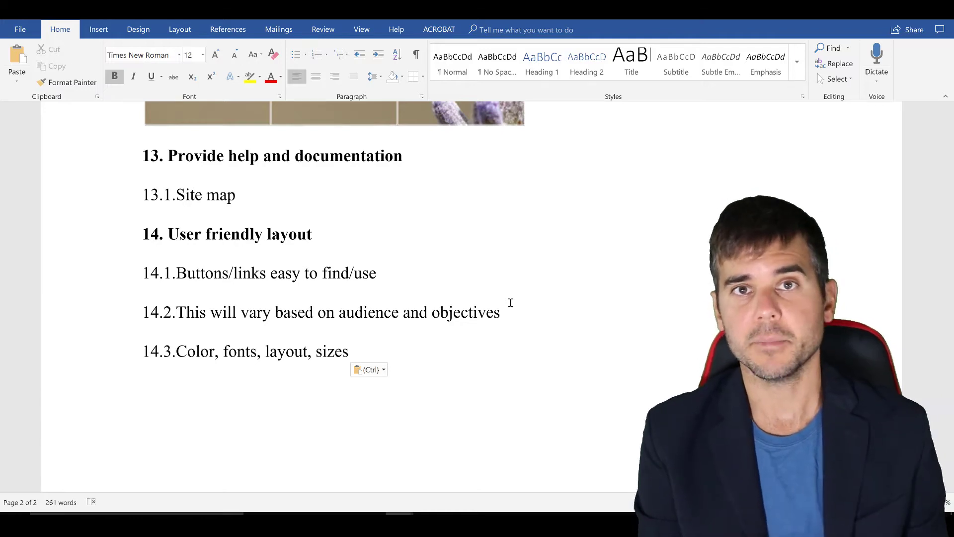
Step: Scroll back up to guidelines 1.1 through 3.5 near the top of the document
scroll("up", 3)
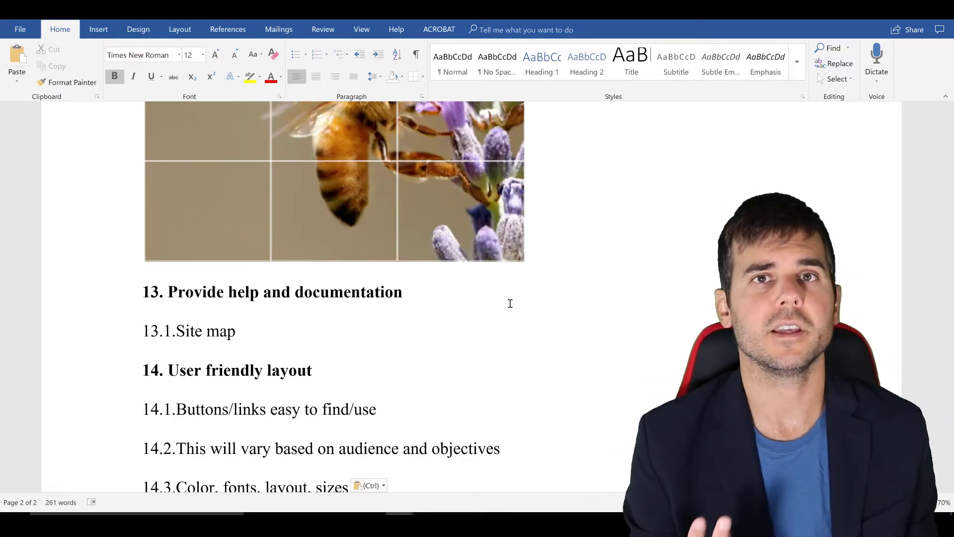
scroll("up", 3)
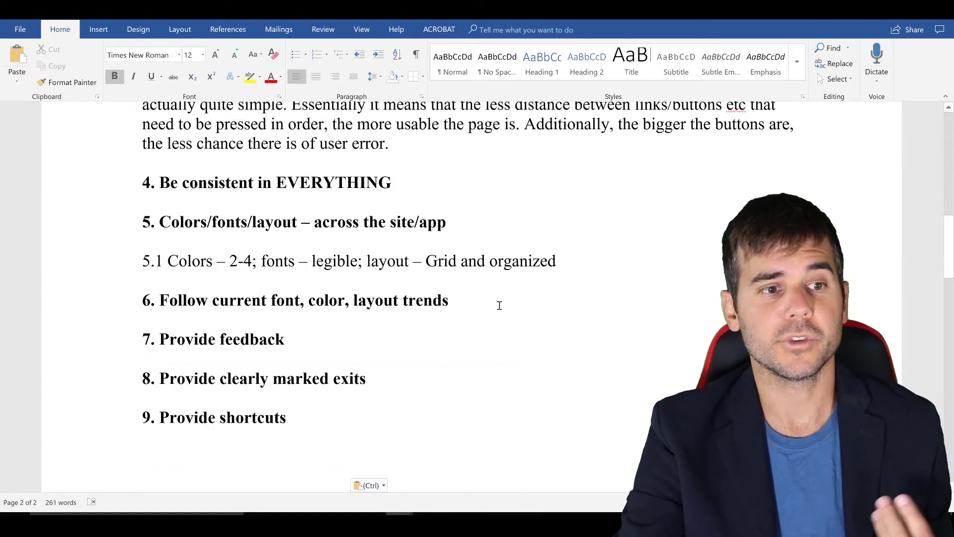
scroll("up", 3)
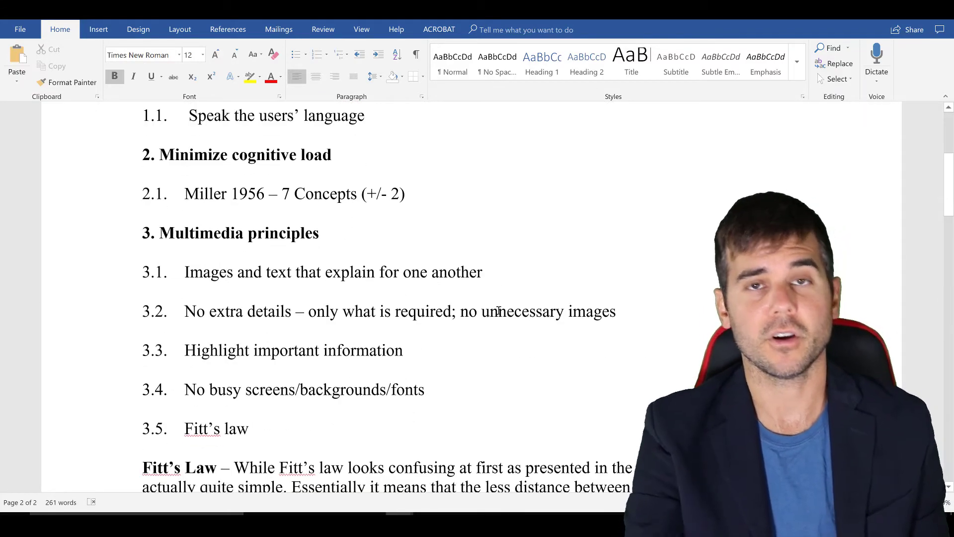